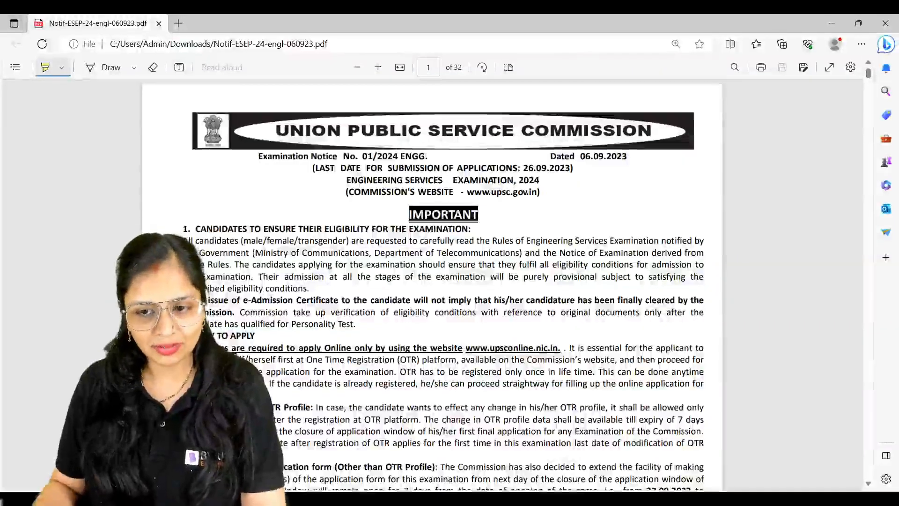
Scroll through page 1 of the ESE notice to section 7, Special Instructions, on page 2.
scroll(down, 3)
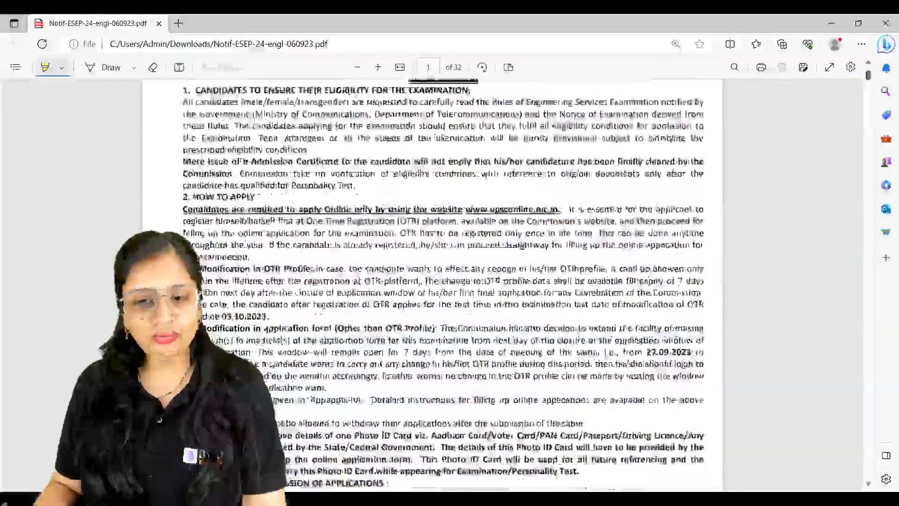
scroll(down, 3)
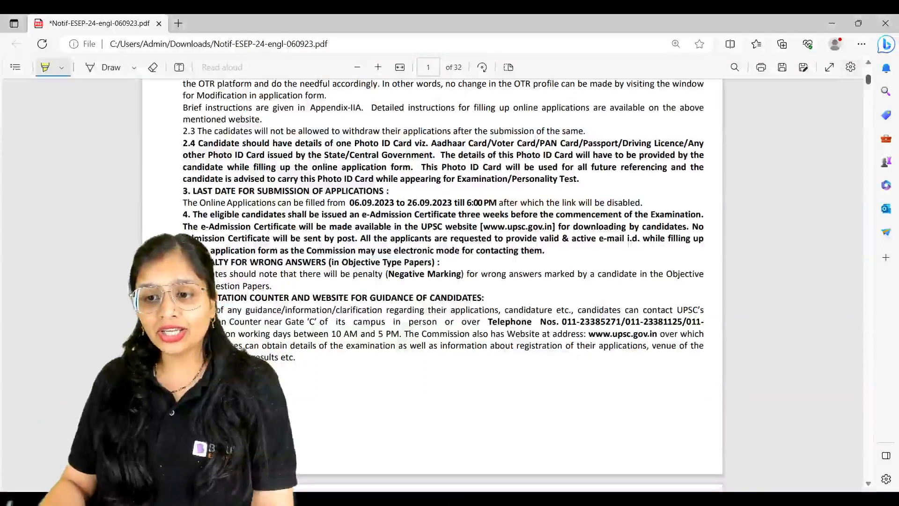
scroll(down, 3)
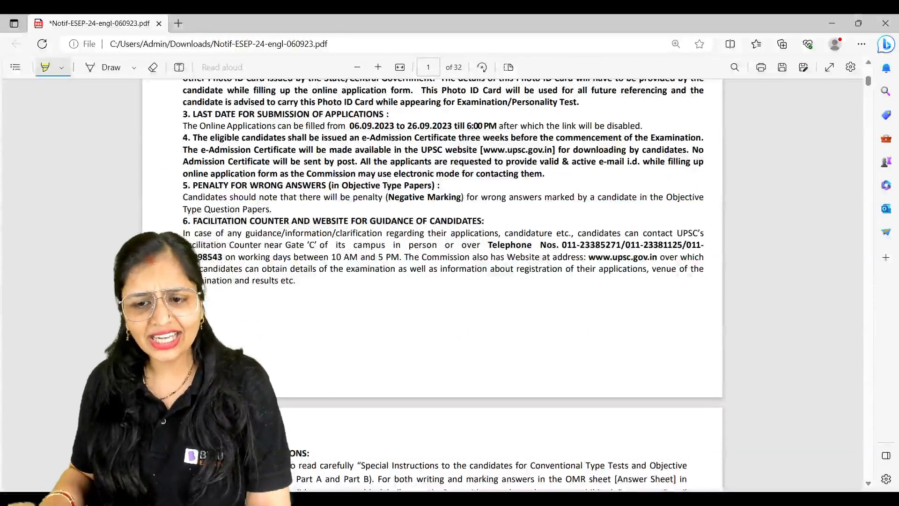
scroll(down, 3)
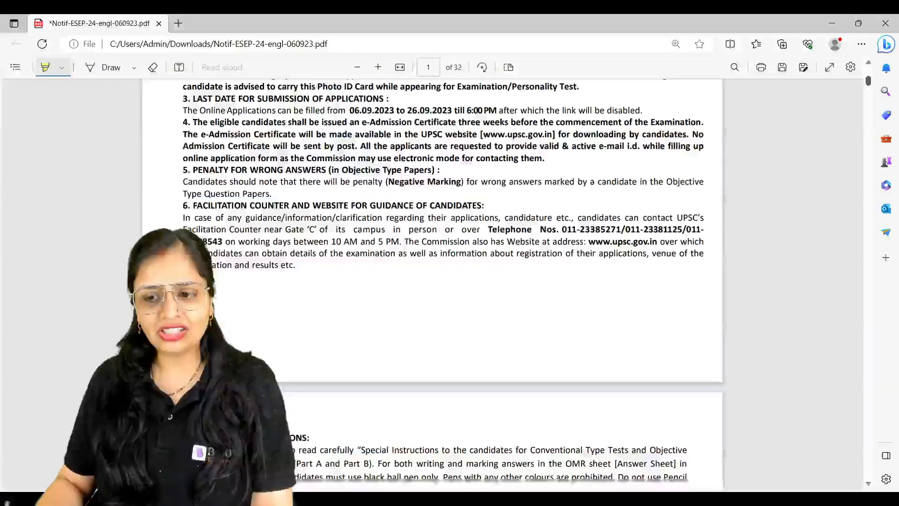
scroll(down, 3)
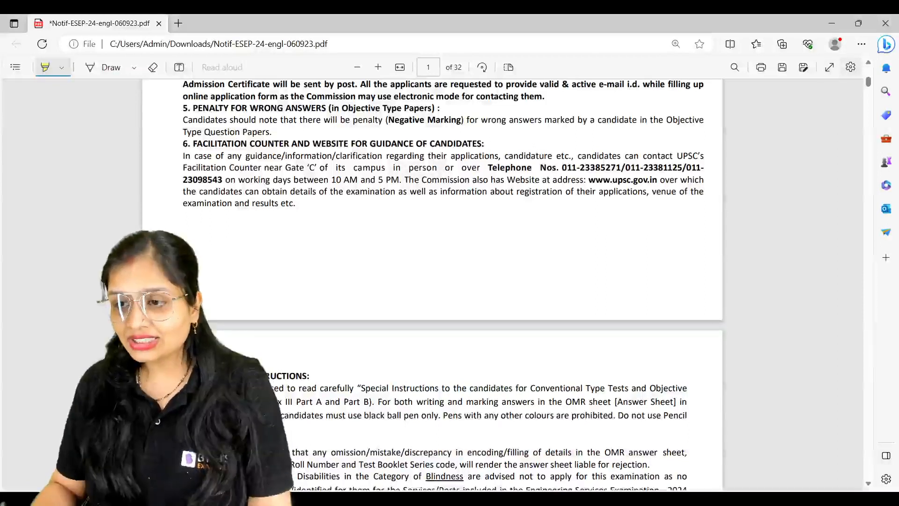
scroll(down, 3)
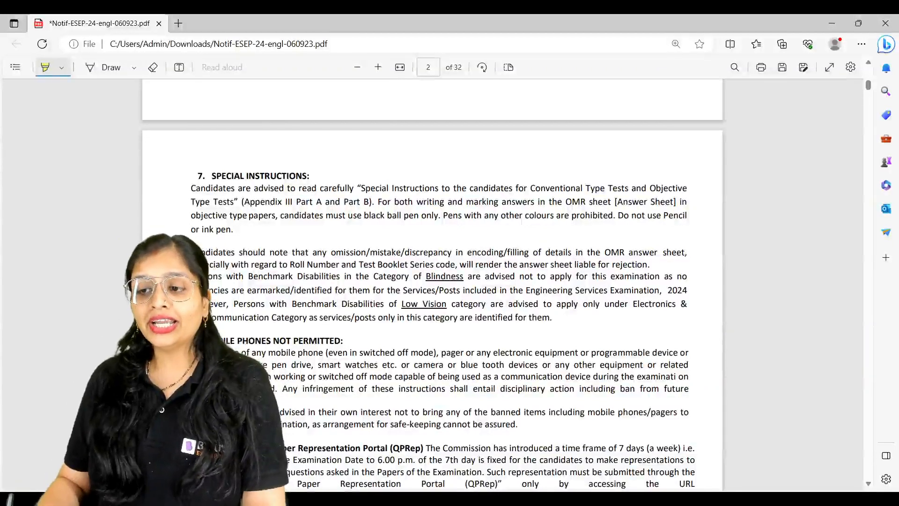
Scroll past the 167 vacancies and civil posts to Category II Mechanical Engineering on page 3.
scroll(down, 3)
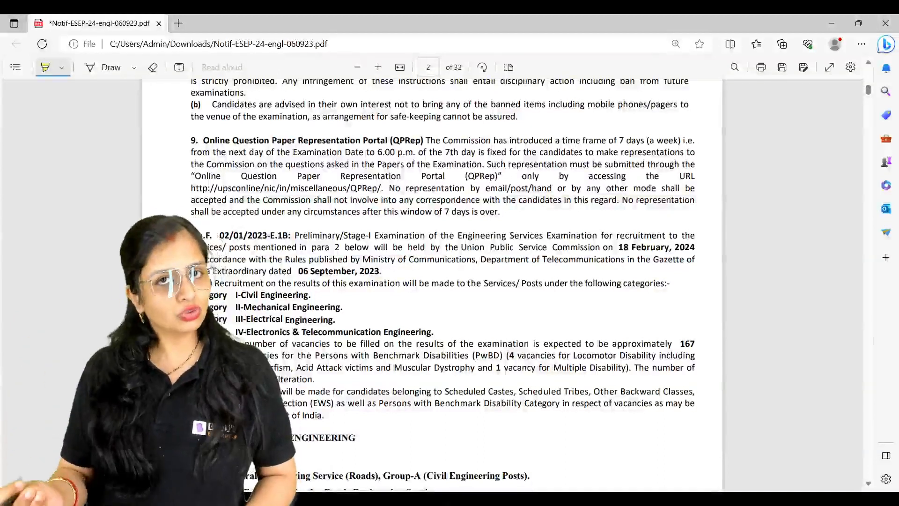
scroll(down, 3)
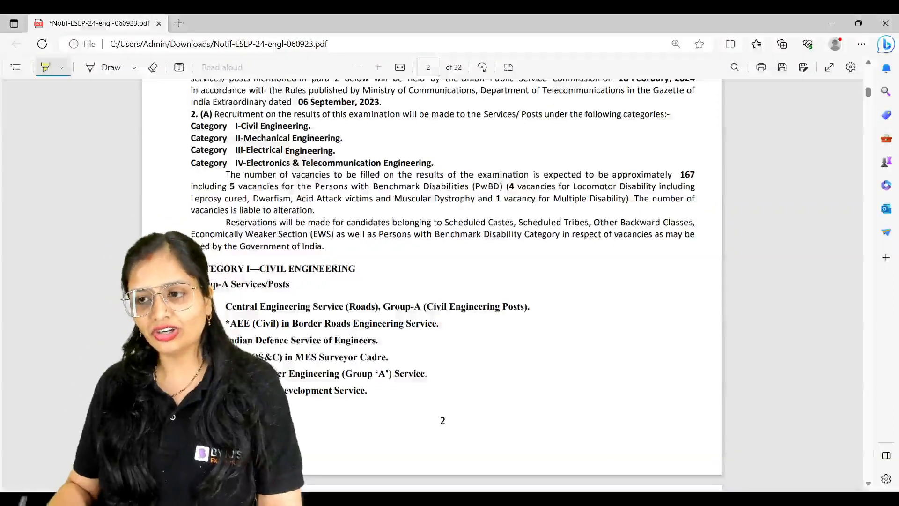
scroll(down, 3)
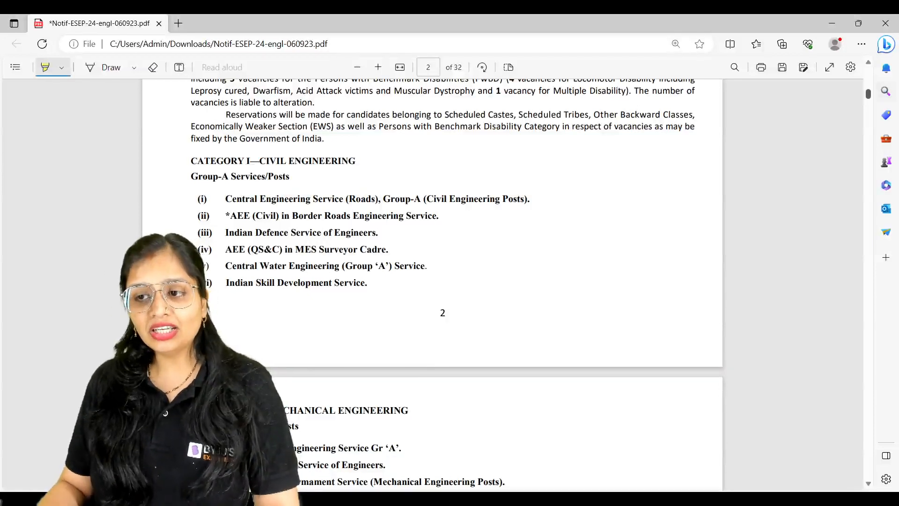
scroll(down, 3)
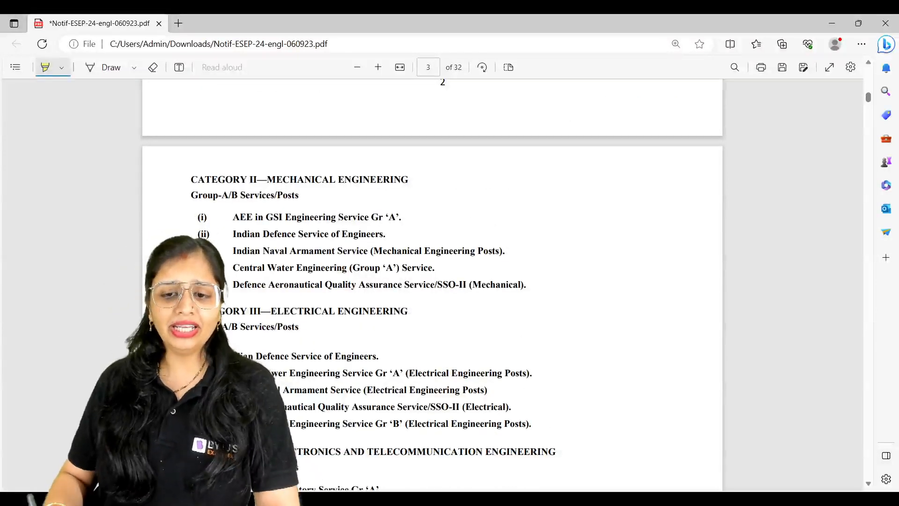
Scroll past Category IV and the Preliminary centres table to the page 4 Main centres list.
scroll(down, 3)
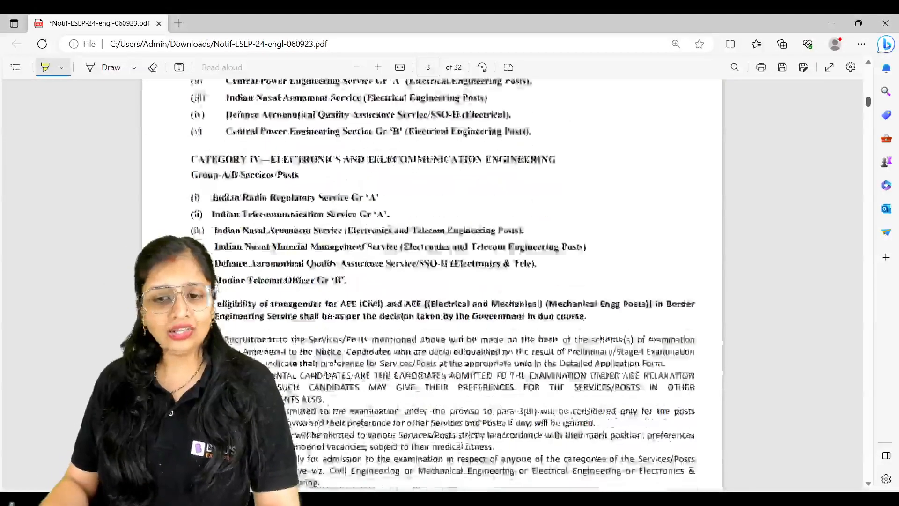
scroll(down, 3)
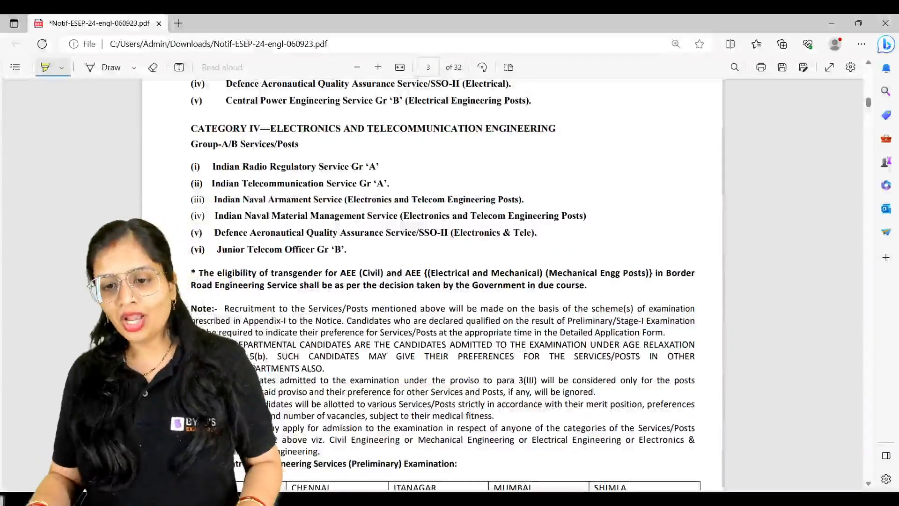
scroll(down, 3)
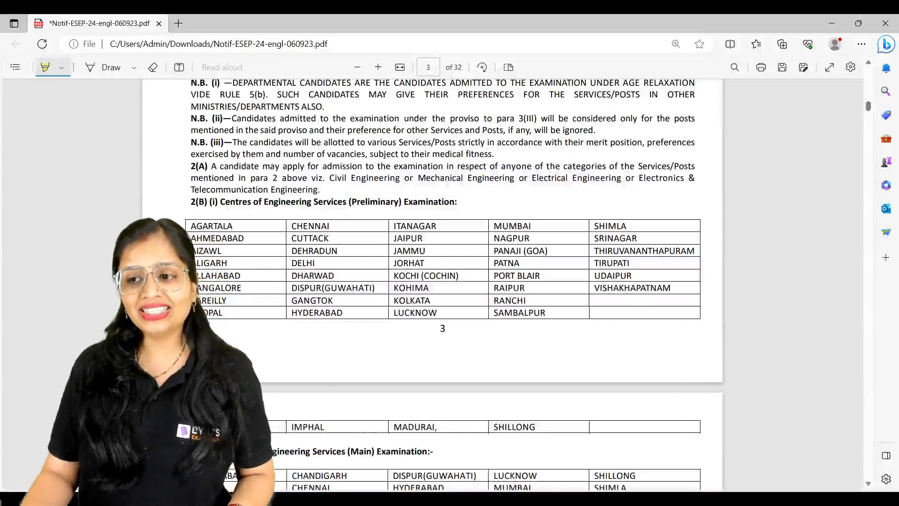
scroll(down, 3)
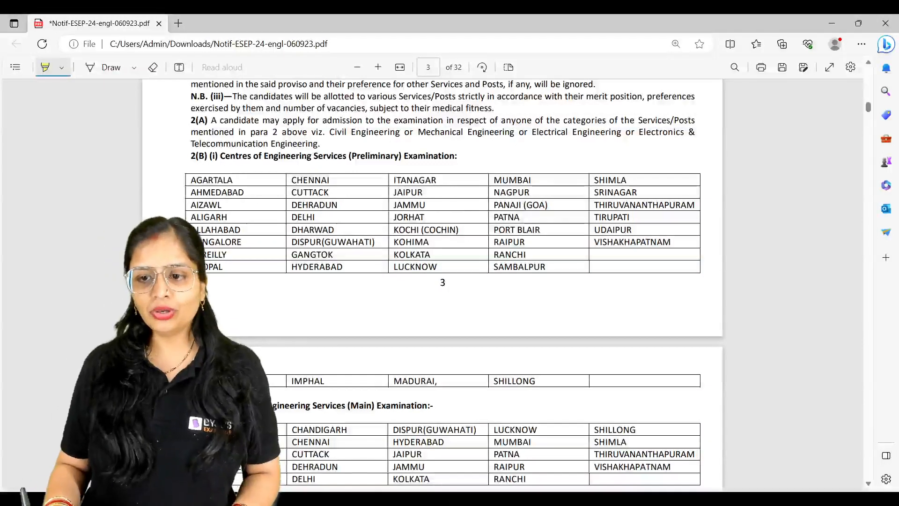
scroll(down, 3)
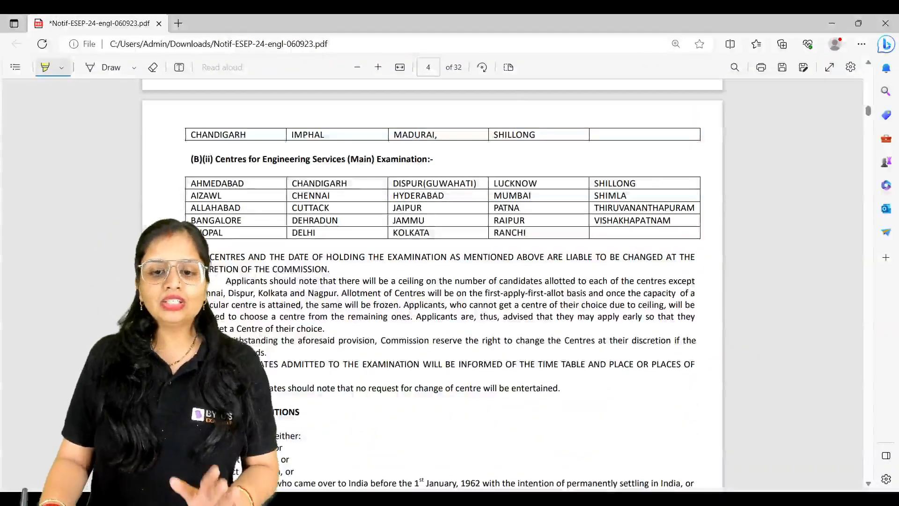
Scroll through section 3 eligibility, nationality and age-limit table to the age-relaxation clauses.
scroll(down, 3)
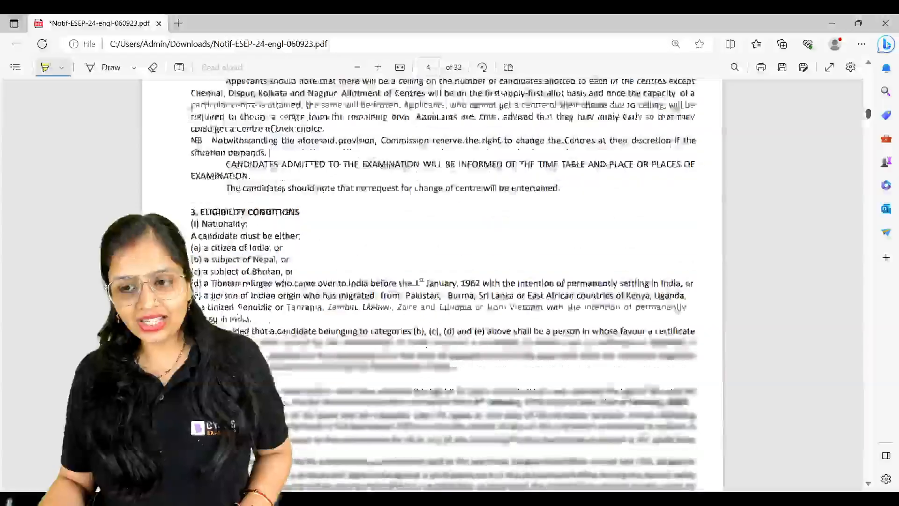
scroll(down, 3)
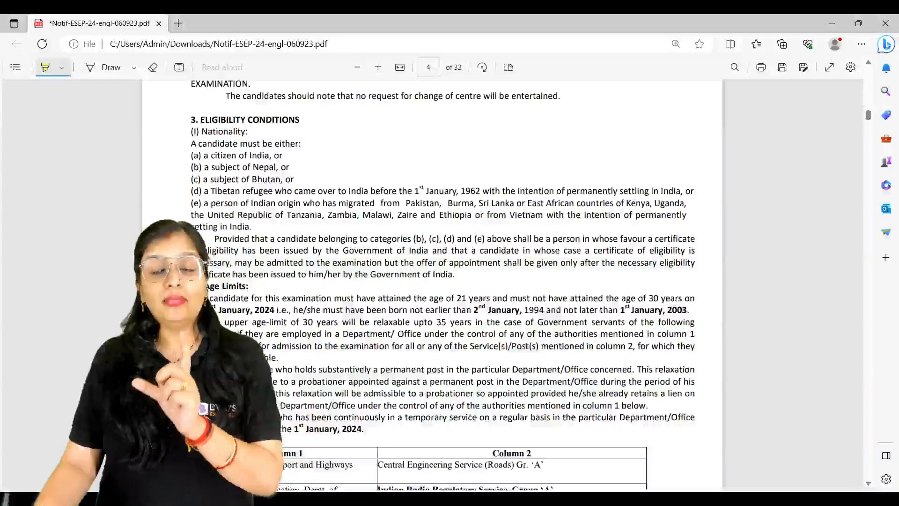
scroll(down, 3)
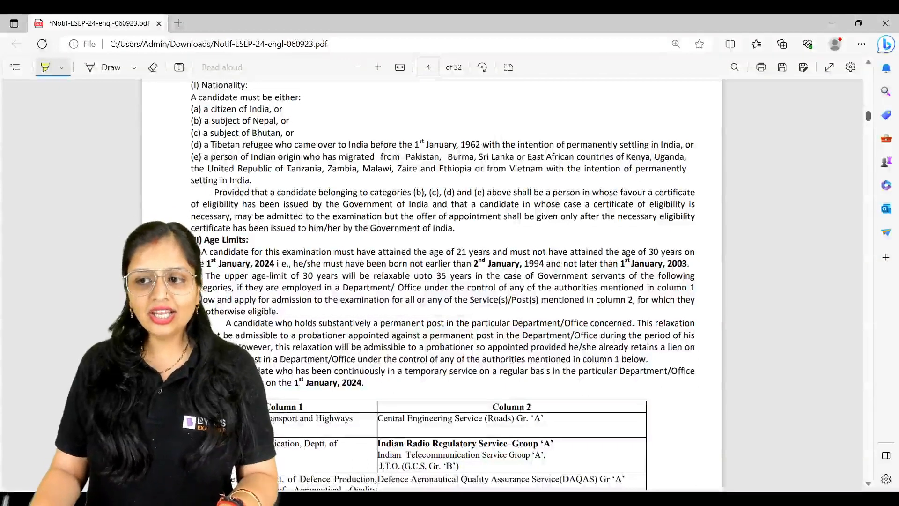
scroll(down, 3)
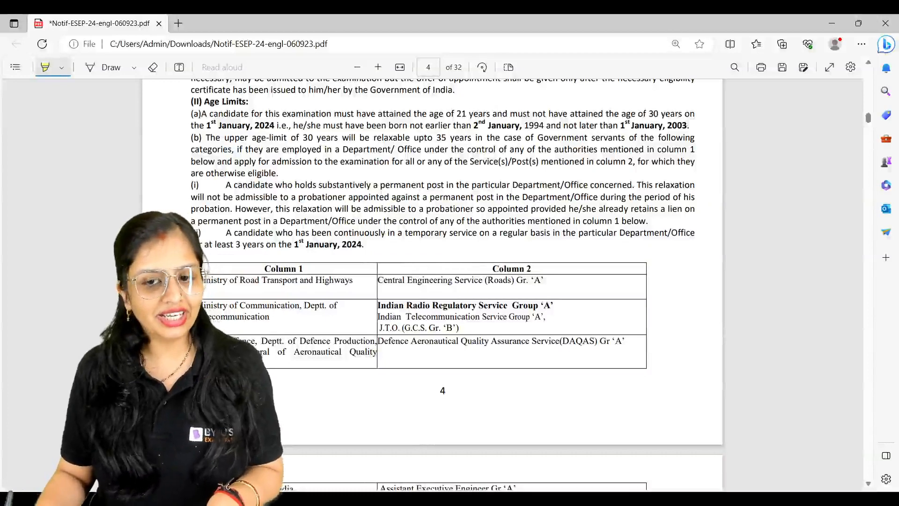
scroll(down, 3)
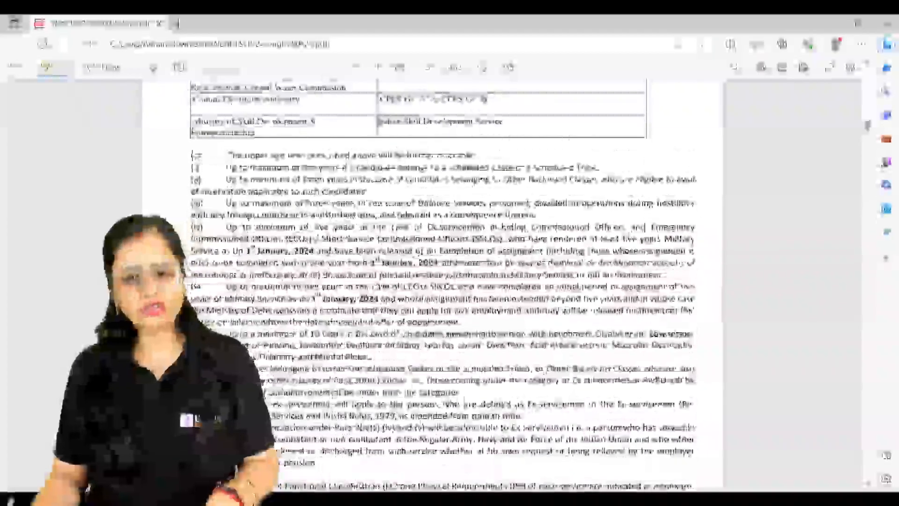
Scroll to page 8 and highlight the Rs. 200 fee sentence under FEE.
scroll(down, 3)
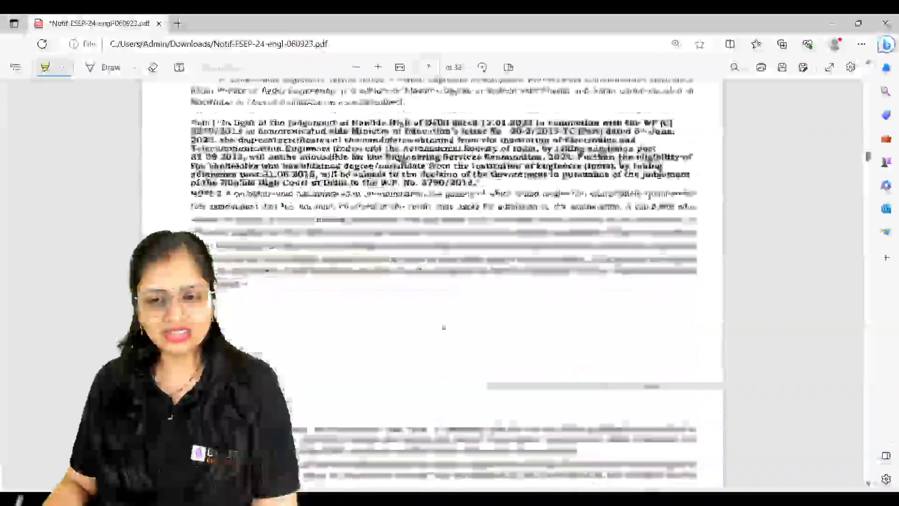
scroll(down, 3)
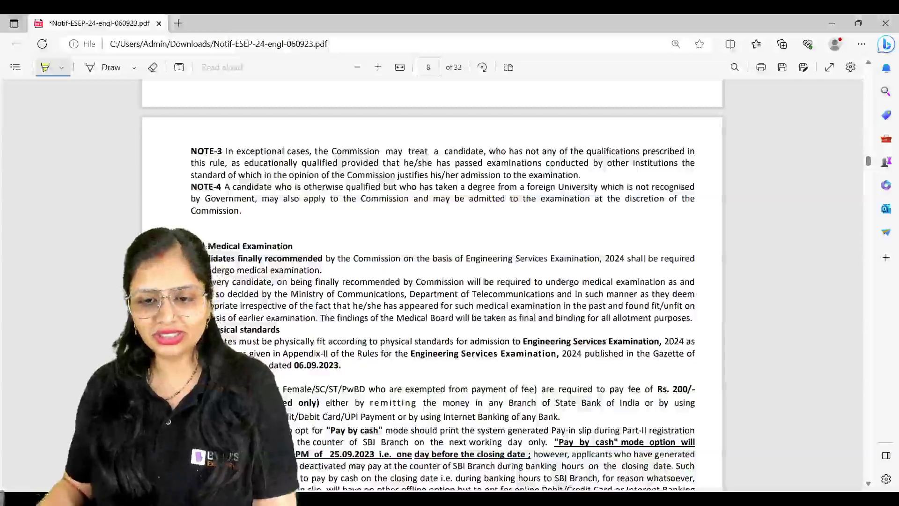
scroll(down, 3)
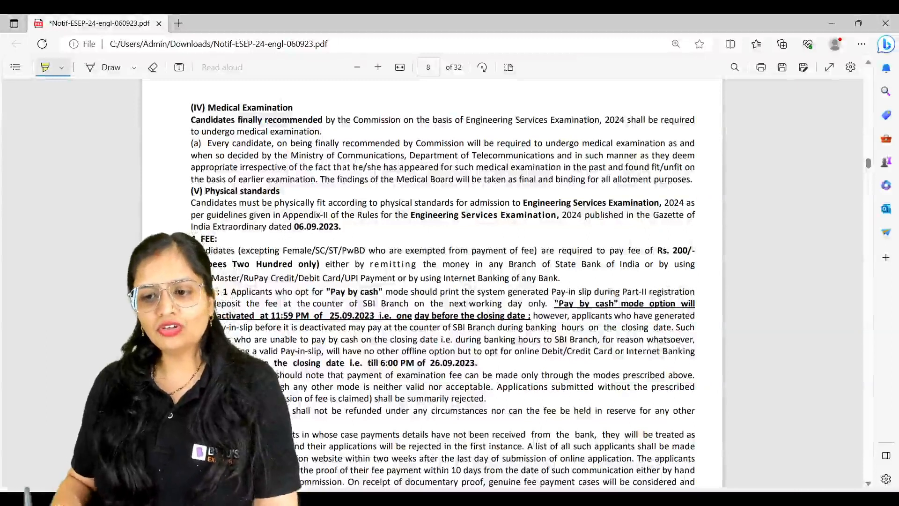
drag(604, 251, 695, 250)
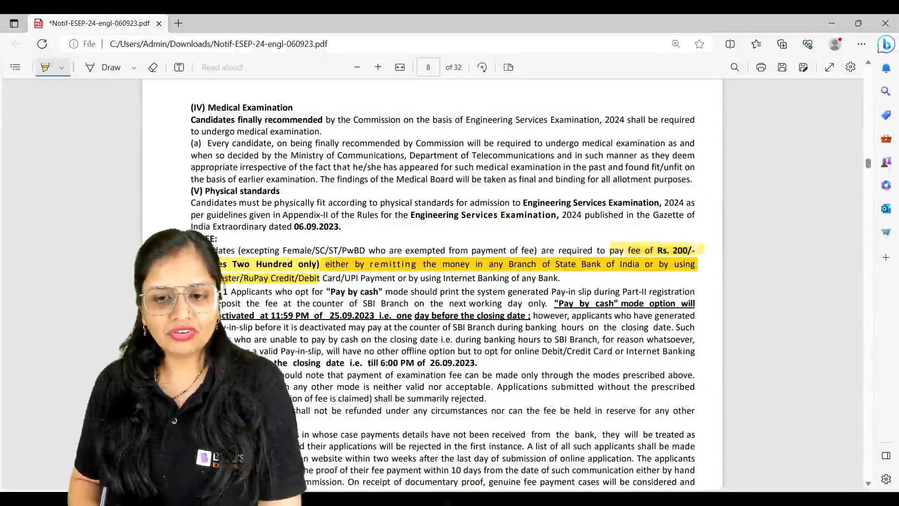
Scroll to page 10's section 9, showing the 26 September 2023, 6:00 PM deadline.
scroll(down, 3)
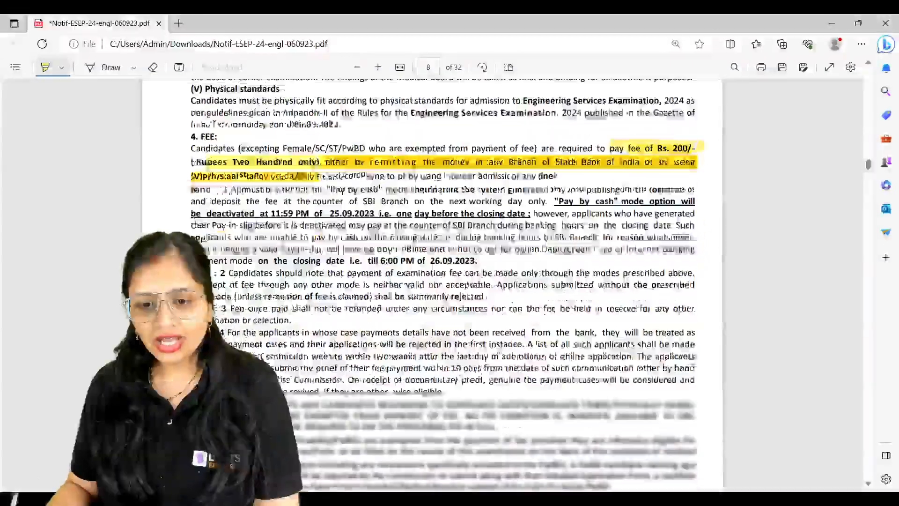
scroll(down, 3)
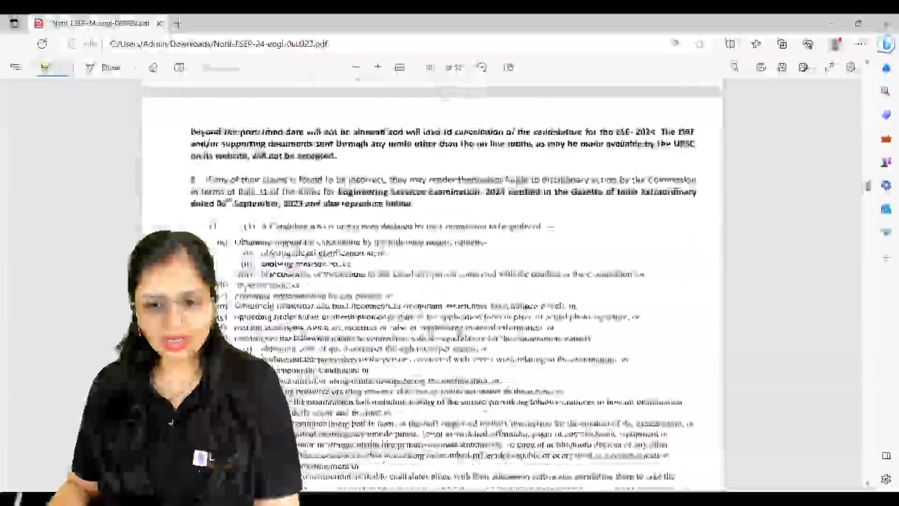
scroll(down, 3)
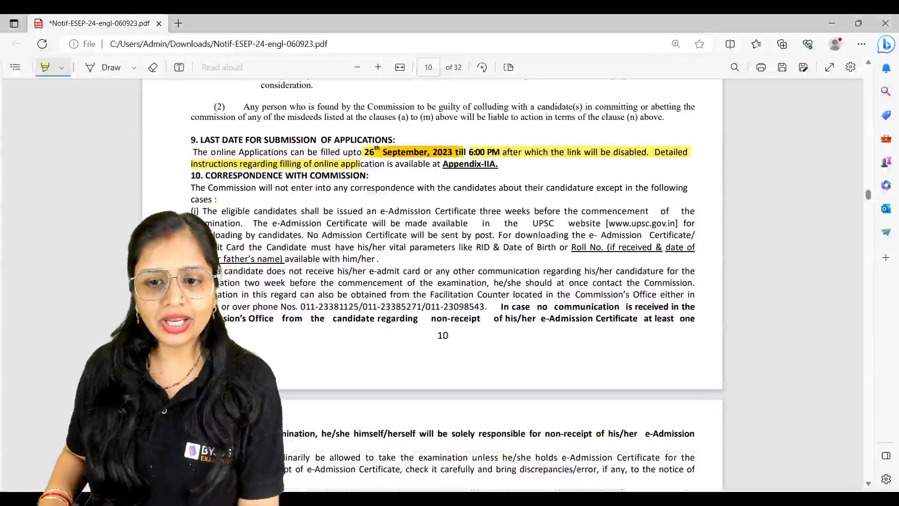
Scroll past the disability certificate pages to page 17's Appendix I Plan of Examination.
scroll(down, 3)
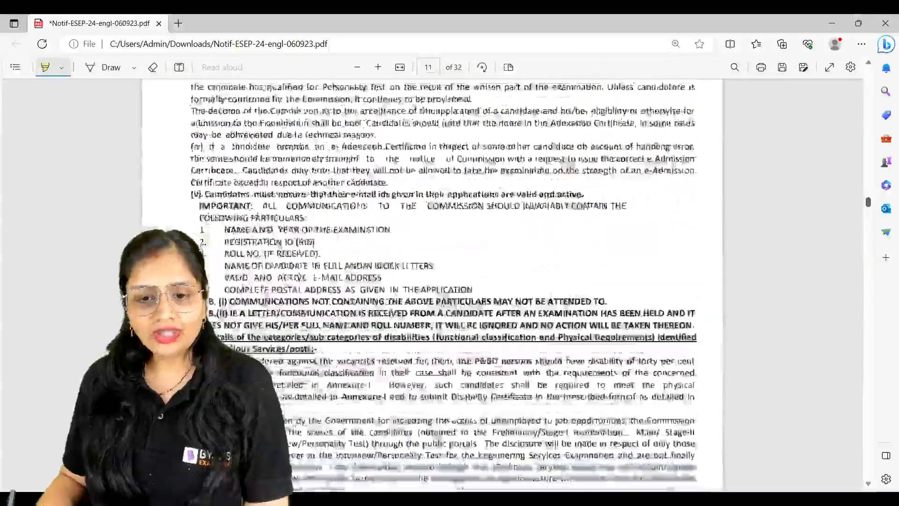
scroll(down, 3)
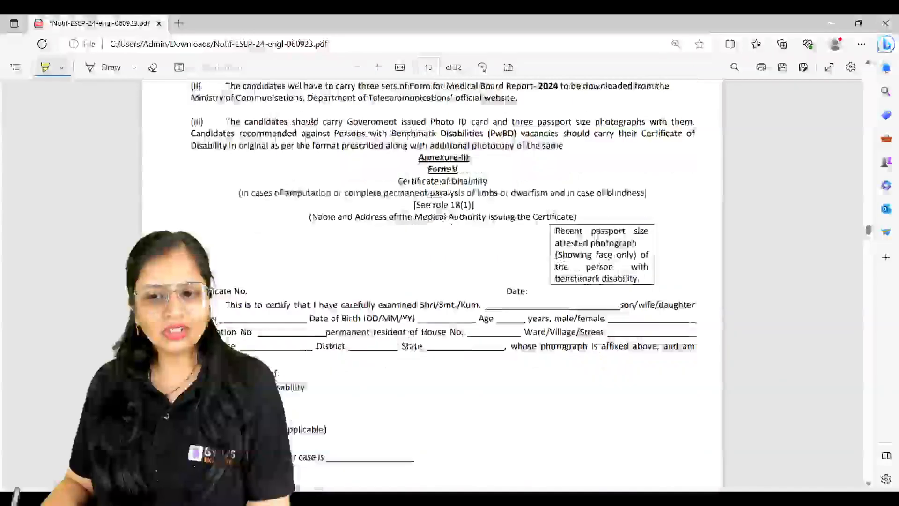
scroll(down, 3)
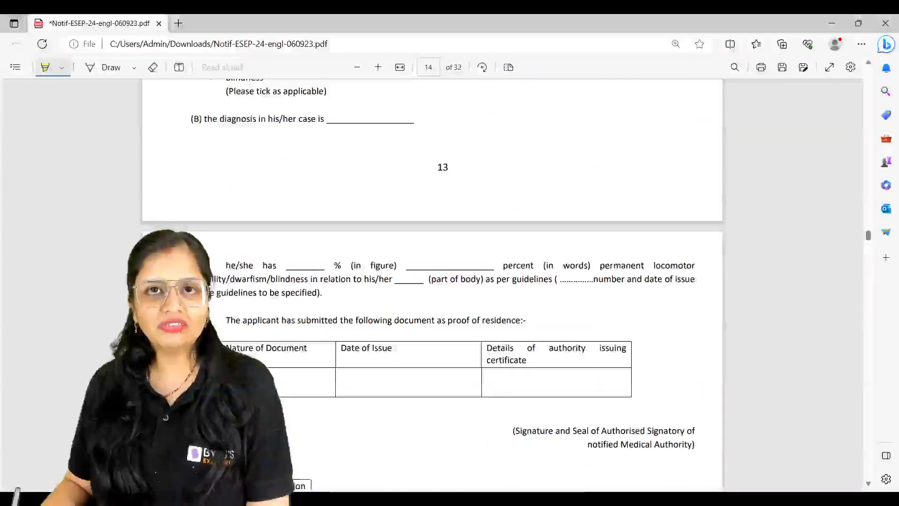
scroll(down, 3)
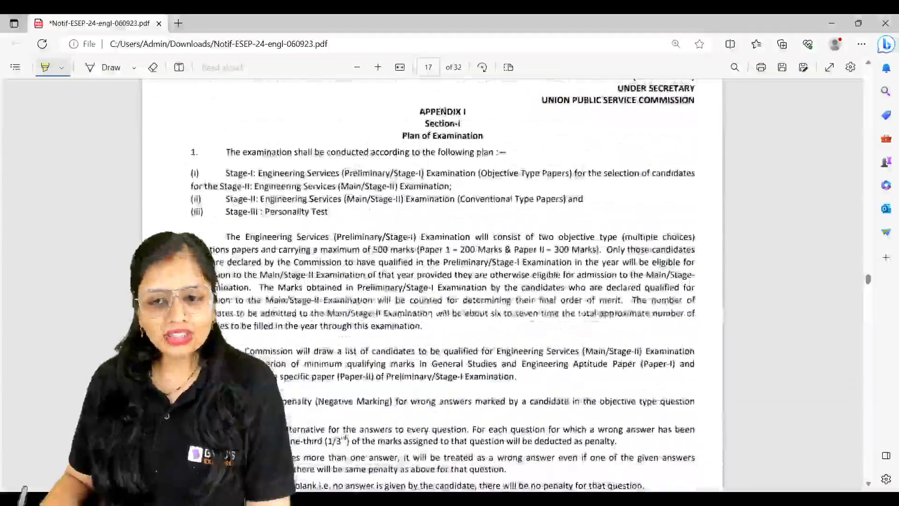
Scroll through the Section-II tables and Stage-III notes to the page 22 Paper II syllabus.
scroll(down, 3)
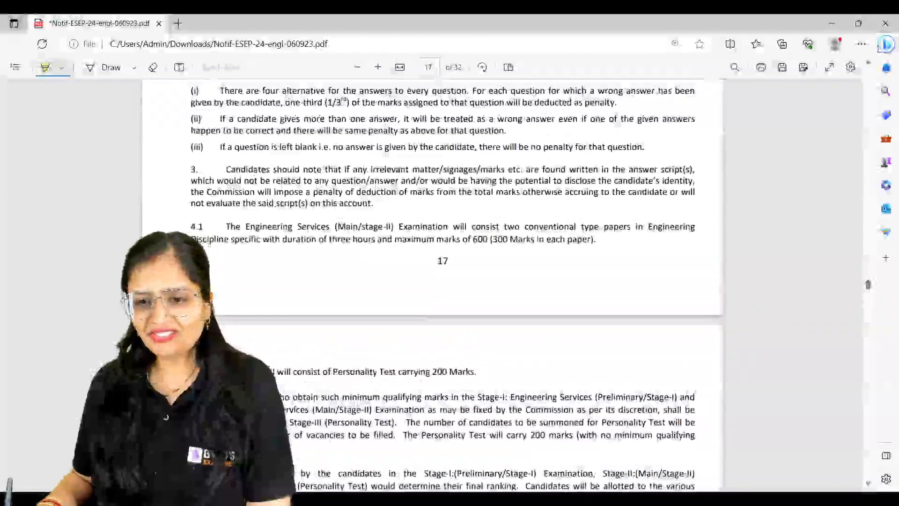
scroll(down, 3)
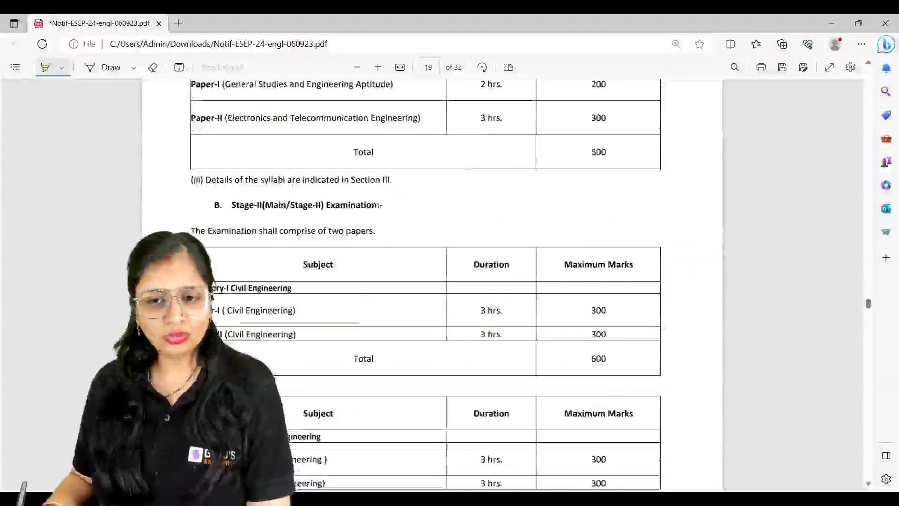
scroll(down, 3)
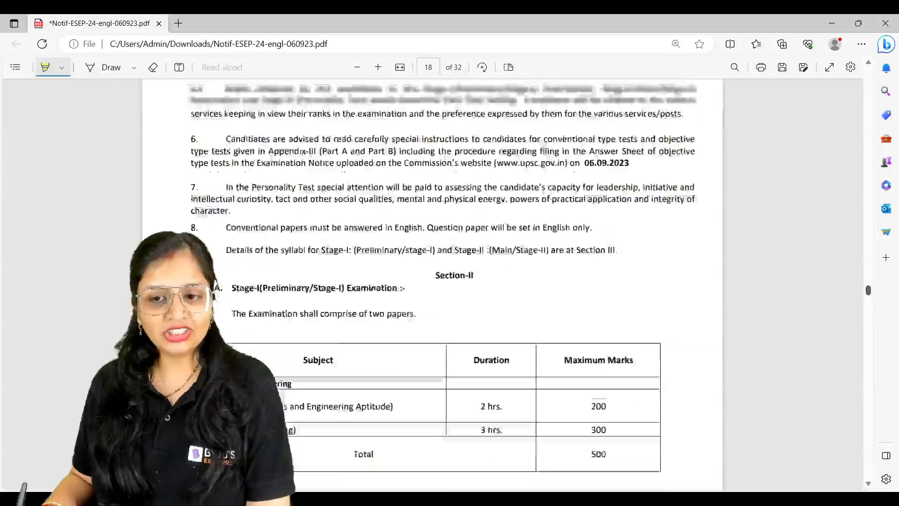
scroll(down, 3)
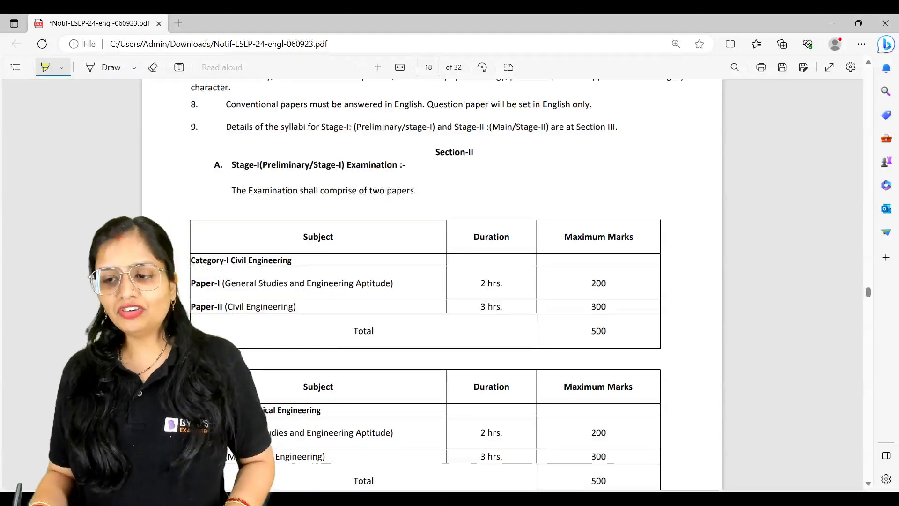
scroll(down, 3)
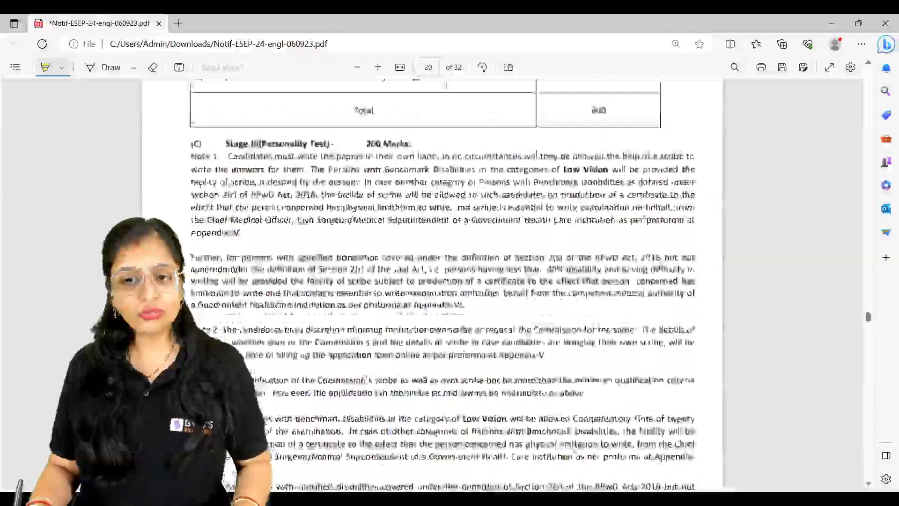
scroll(down, 3)
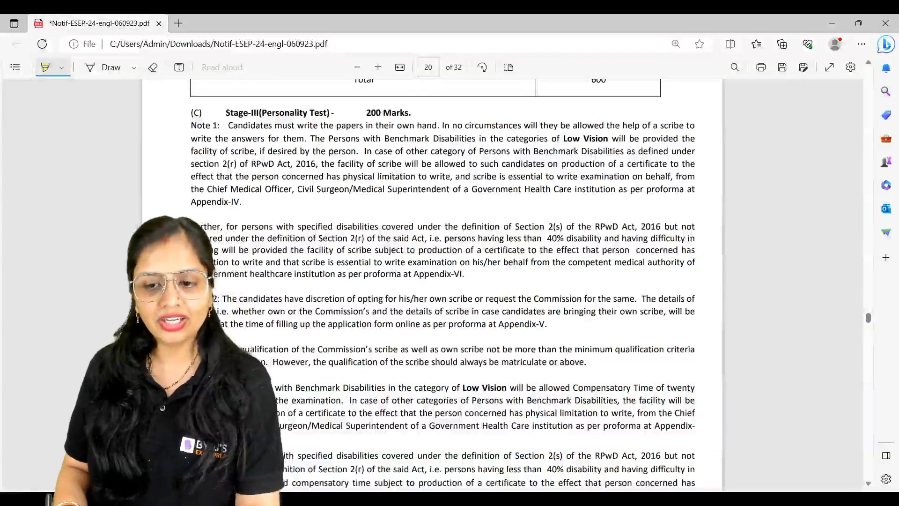
scroll(down, 3)
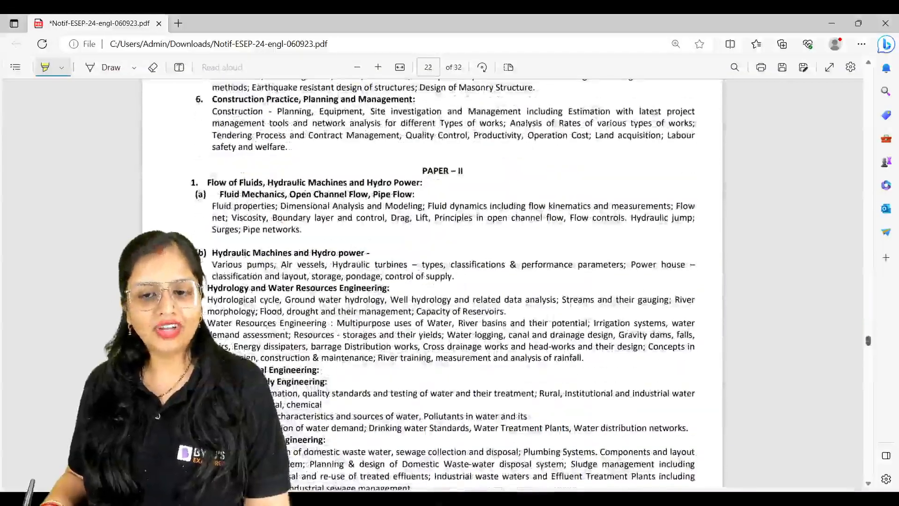
Scroll past the mechanical and electronics syllabi to the Appendix-IIA online application instructions.
scroll(down, 3)
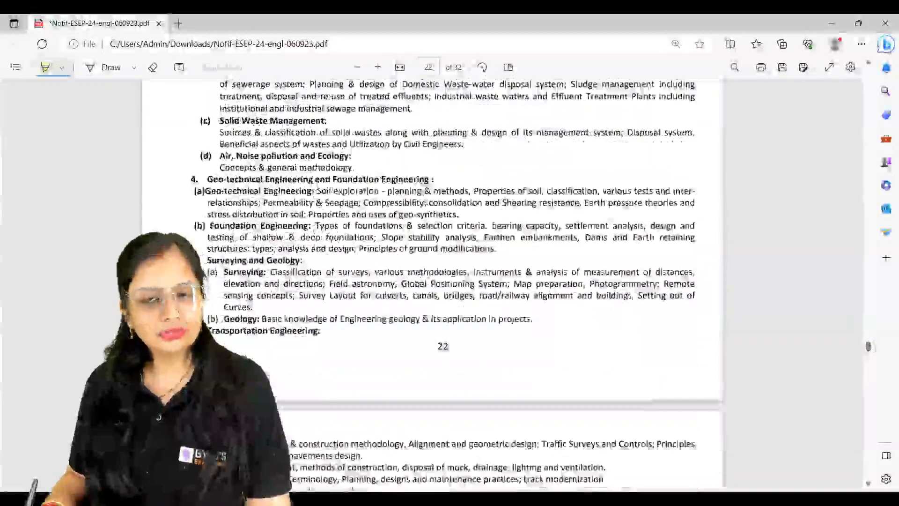
scroll(down, 3)
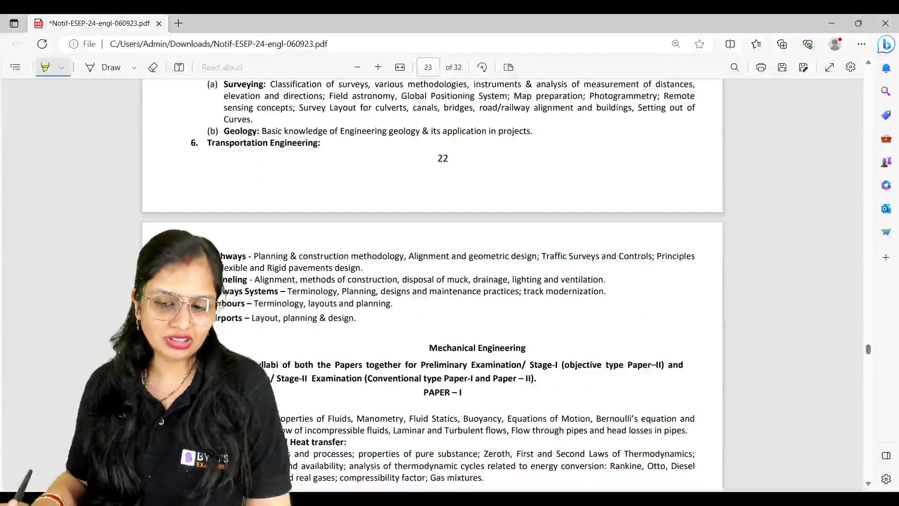
scroll(down, 3)
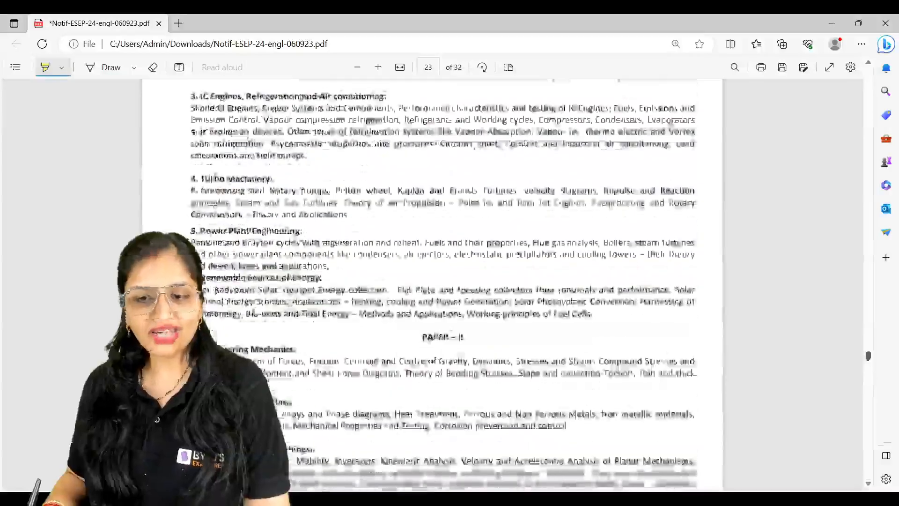
scroll(down, 3)
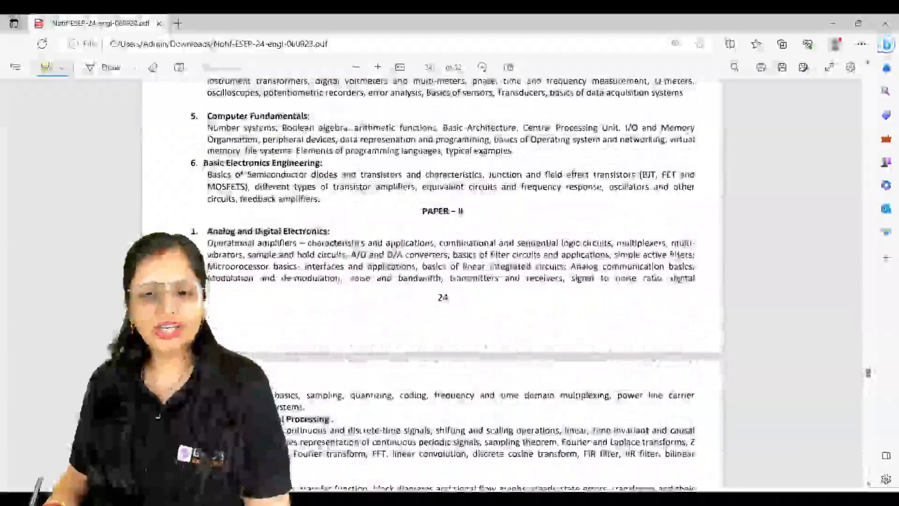
scroll(down, 3)
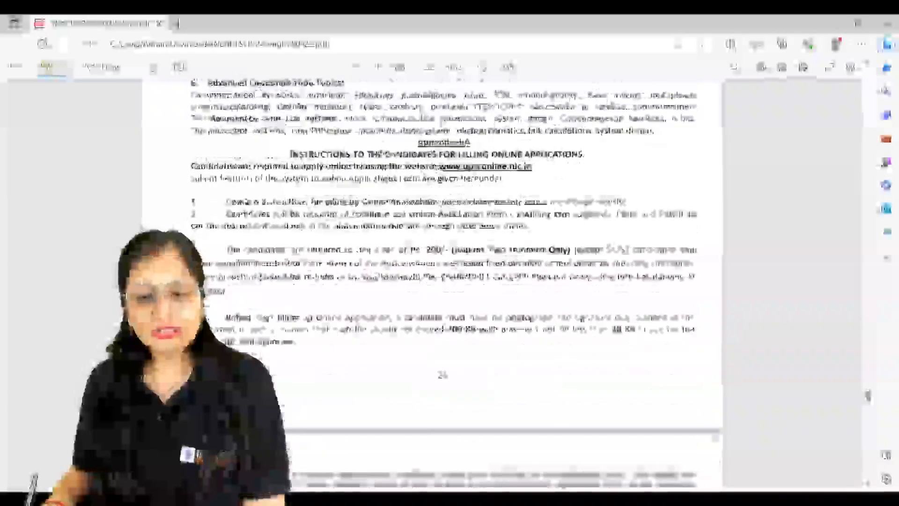
scroll(down, 3)
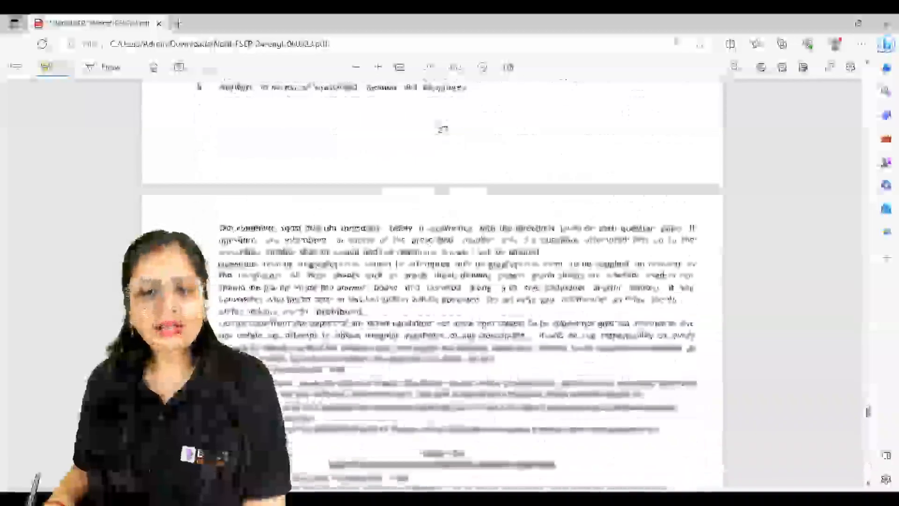
Scroll through the Part B special instructions to the answer-sheet annexure on page 29.
scroll(down, 3)
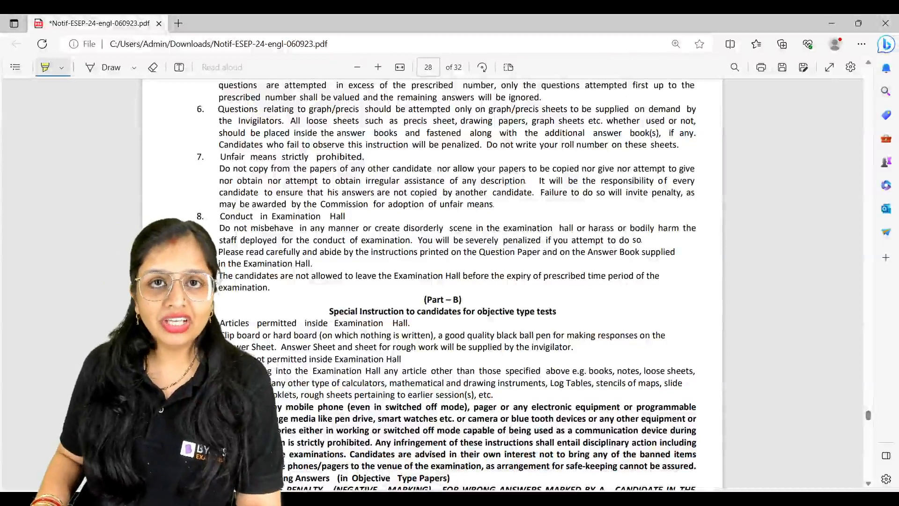
scroll(down, 3)
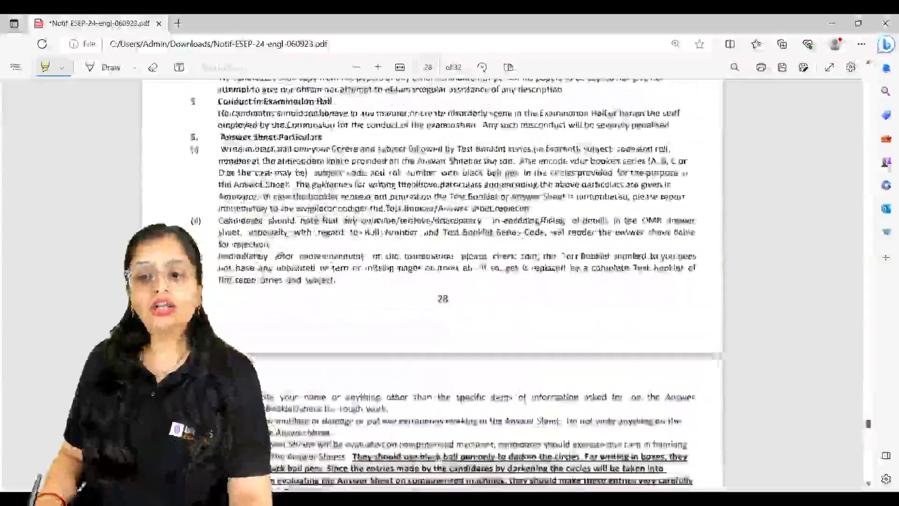
scroll(down, 3)
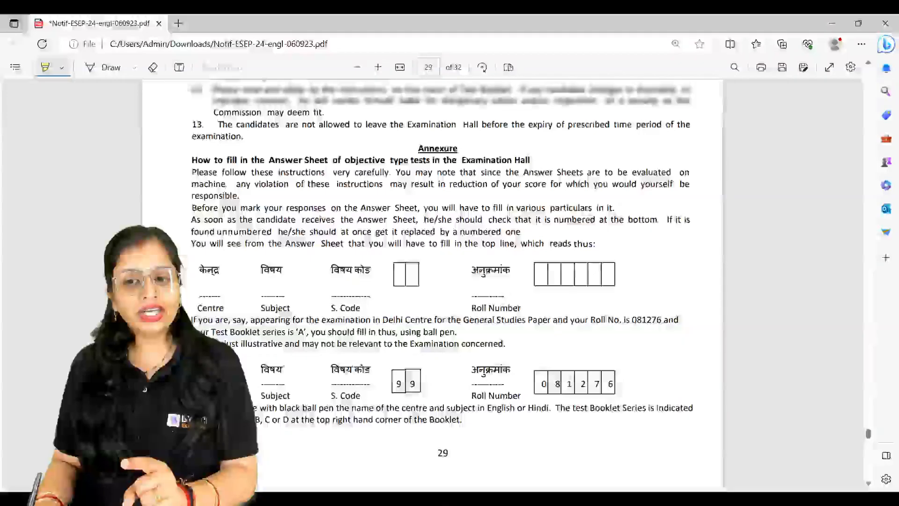
scroll(down, 3)
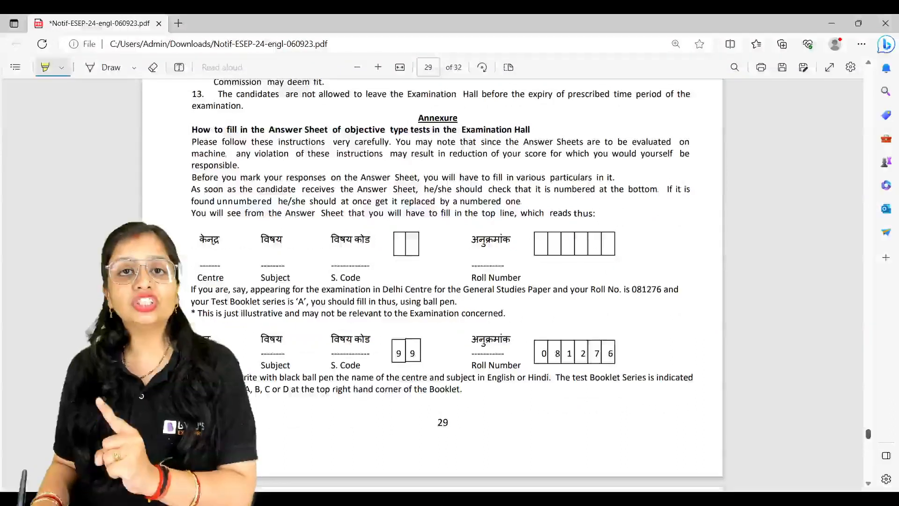